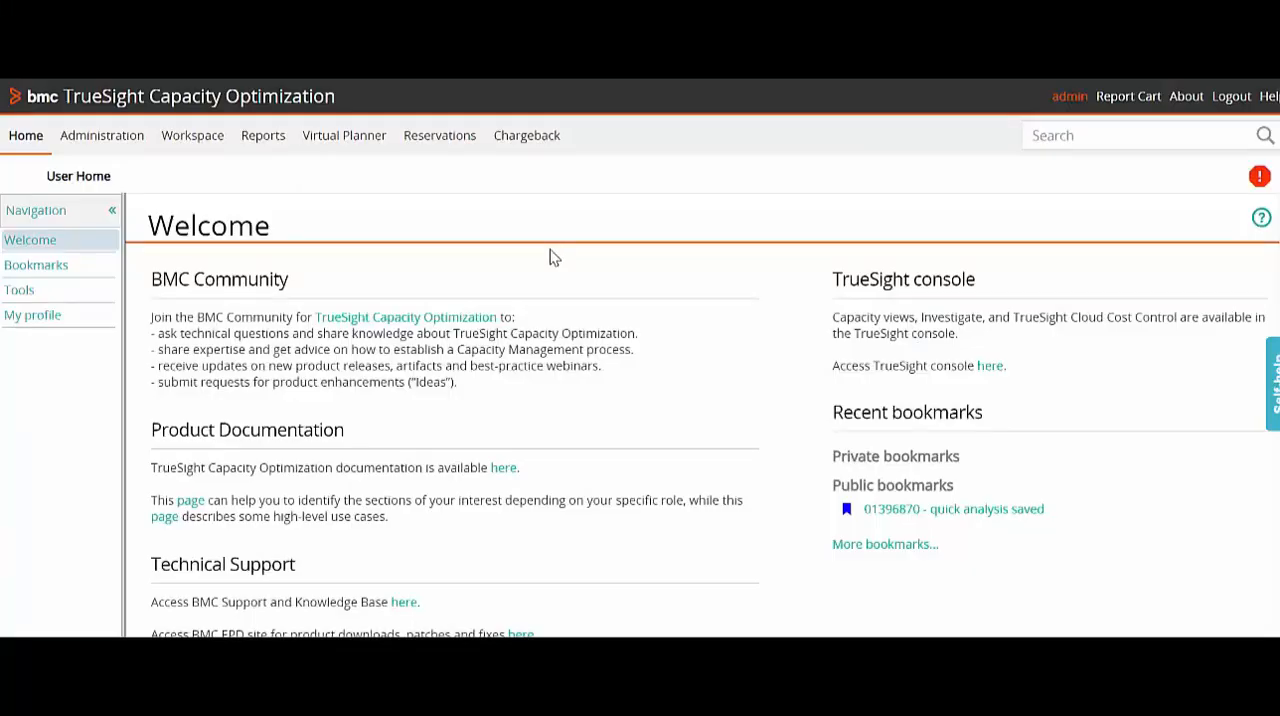
{"action": "mouse_move", "coordinate": [520, 272]}
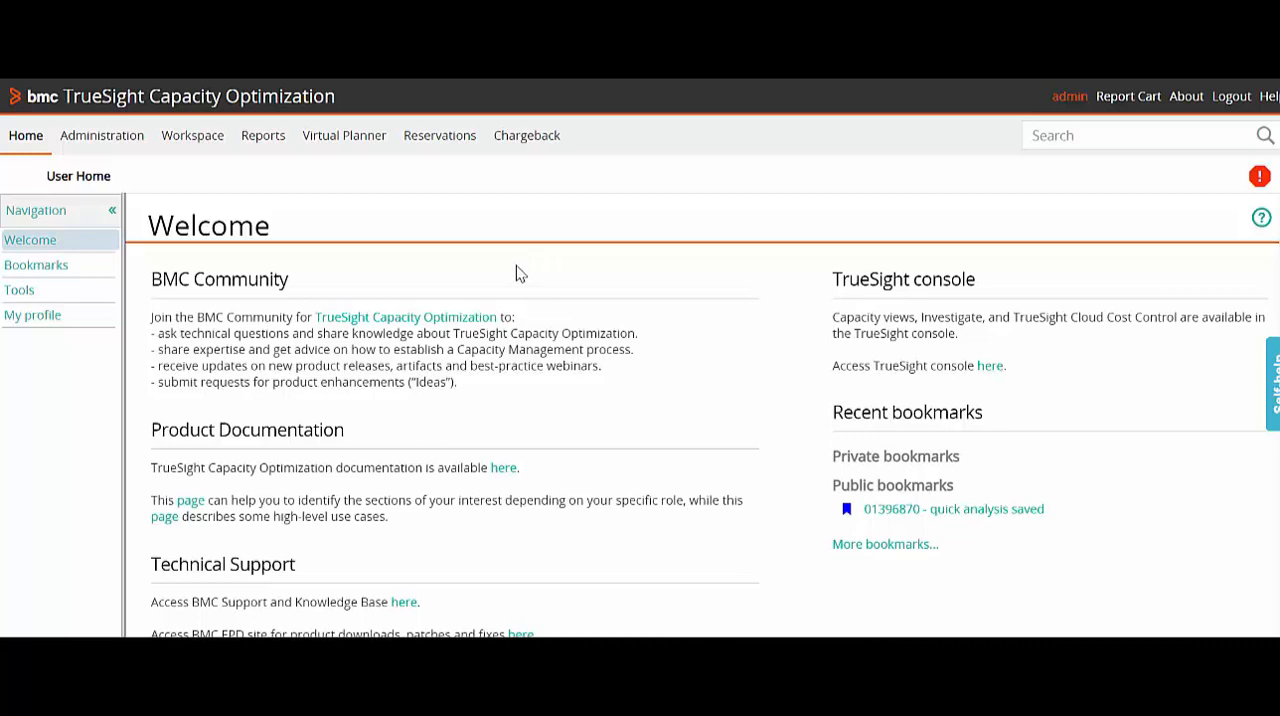
{"action": "mouse_move", "coordinate": [660, 308]}
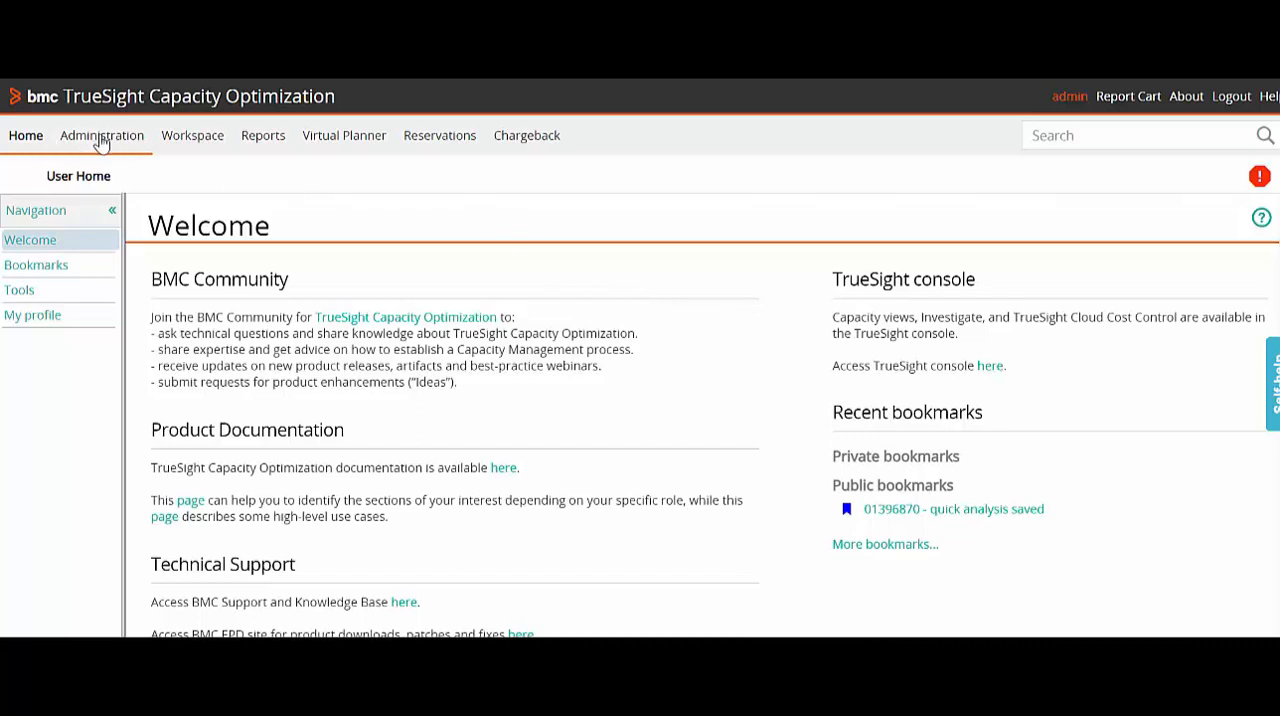
- Navigate through Administration to System tasks, reach Database Cleaner and edit its Default run configuration
{"action": "left_click", "coordinate": [100, 136]}
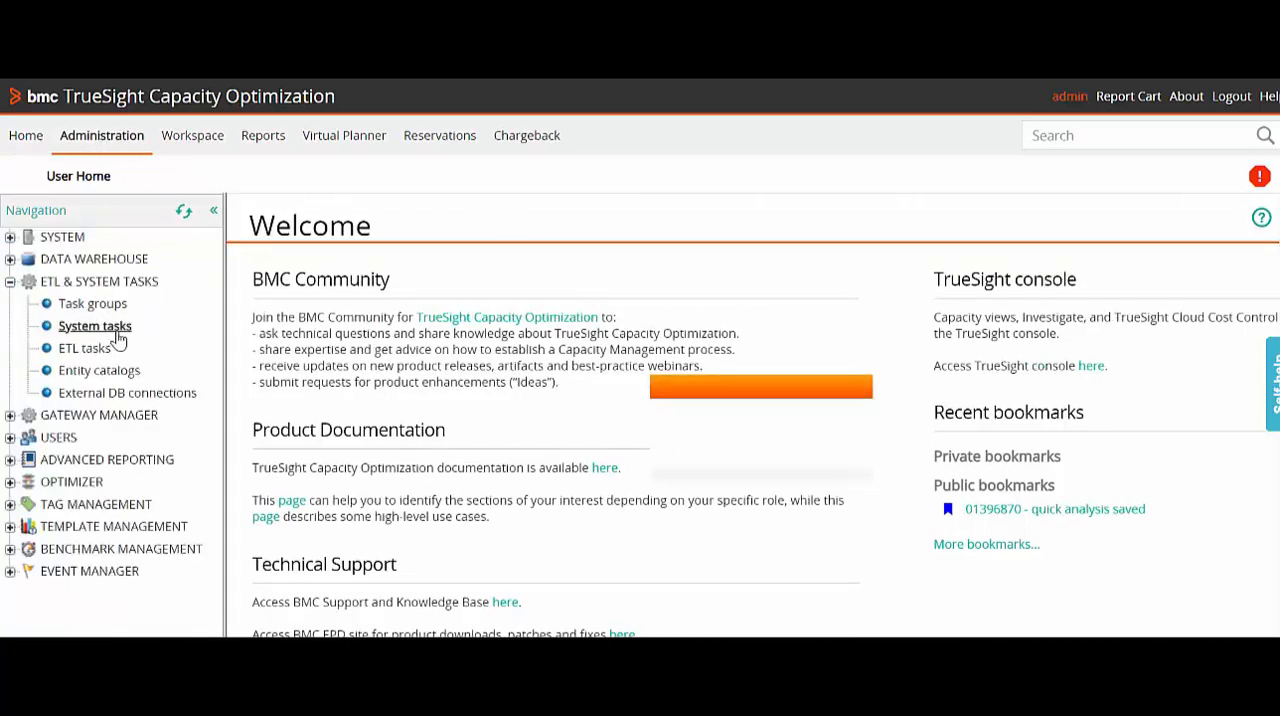
{"action": "left_click", "coordinate": [94, 324]}
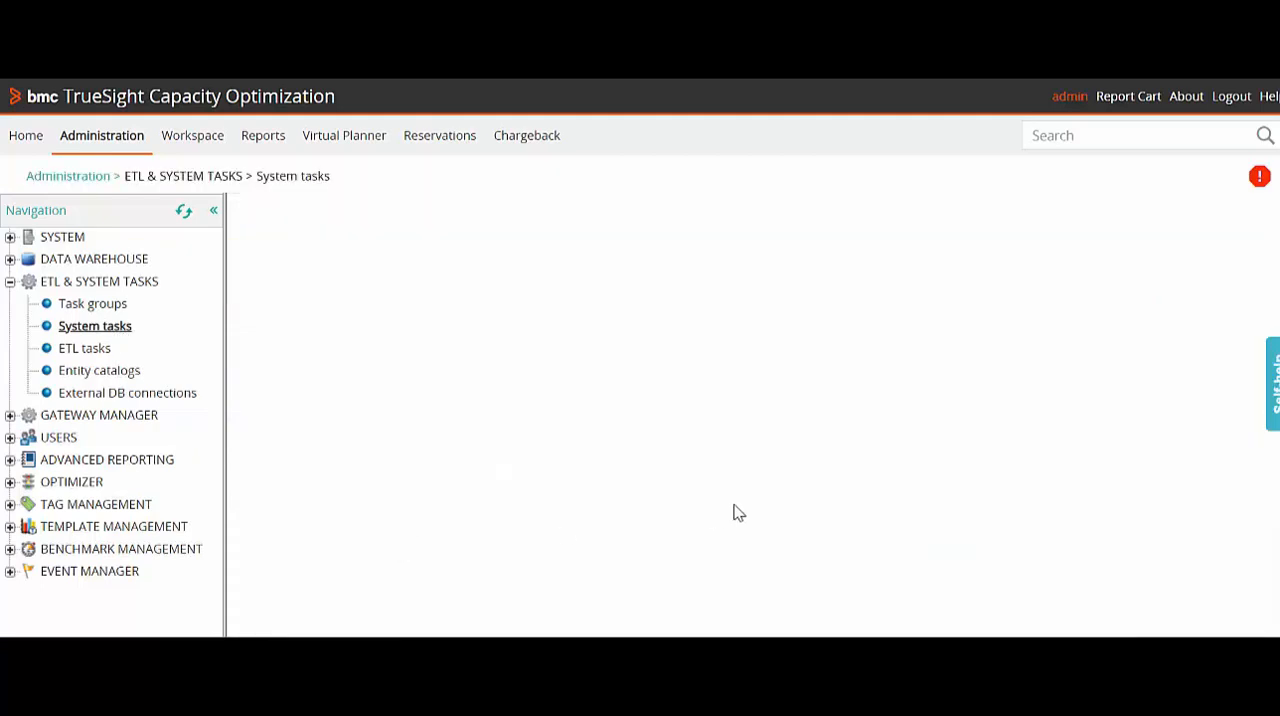
{"action": "left_click", "coordinate": [712, 244]}
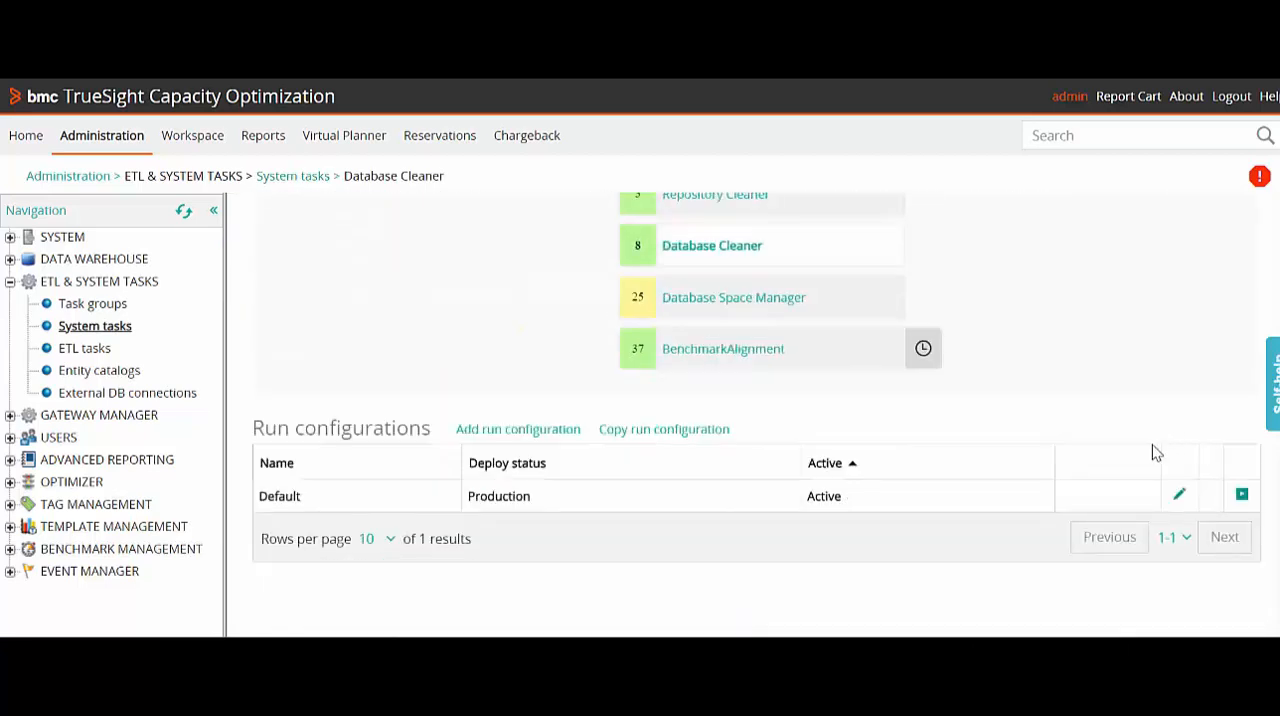
{"action": "mouse_move", "coordinate": [1100, 340]}
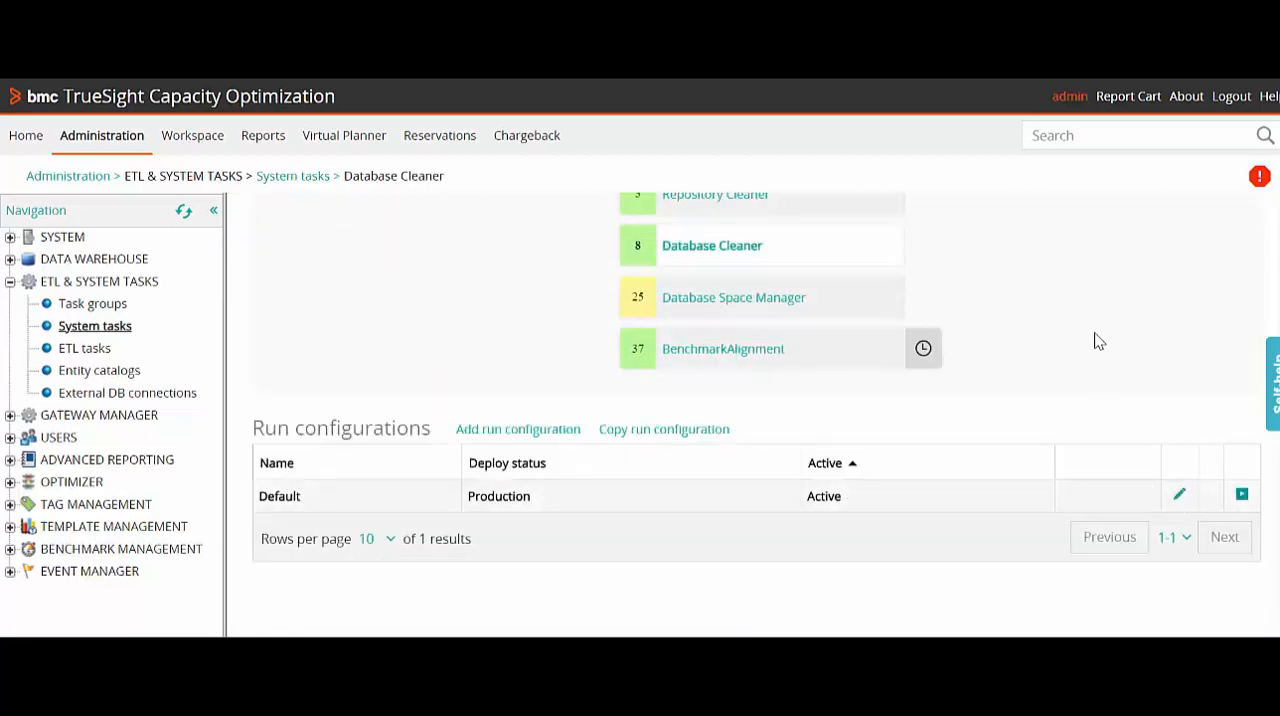
{"action": "left_click", "coordinate": [1178, 494]}
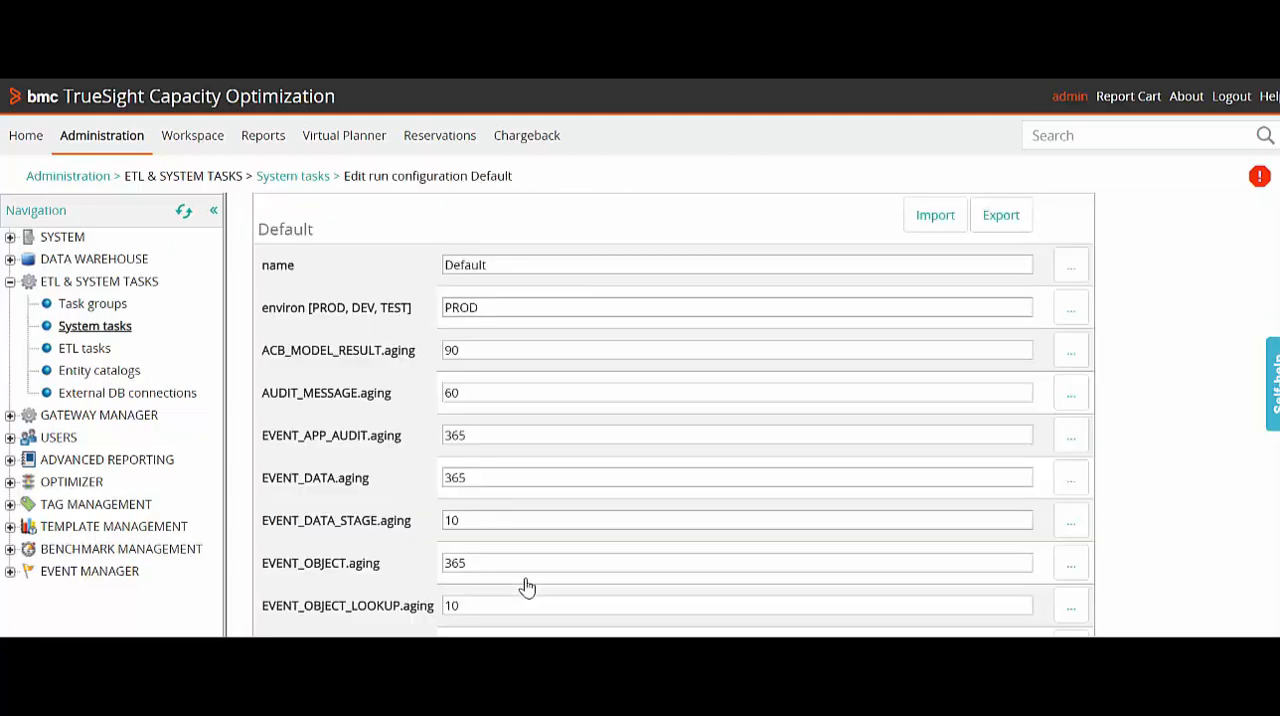
{"action": "scroll", "scroll_direction": "down", "scroll_amount": 3}
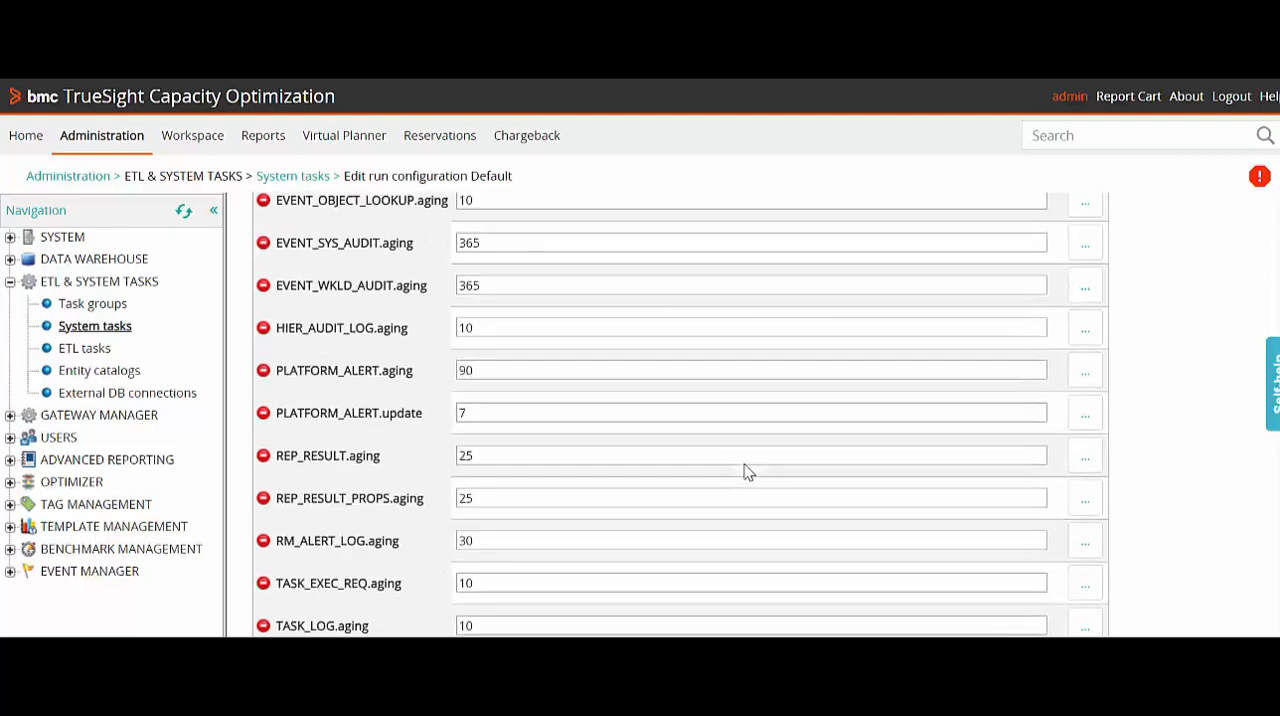
{"action": "scroll", "scroll_direction": "down", "scroll_amount": 3}
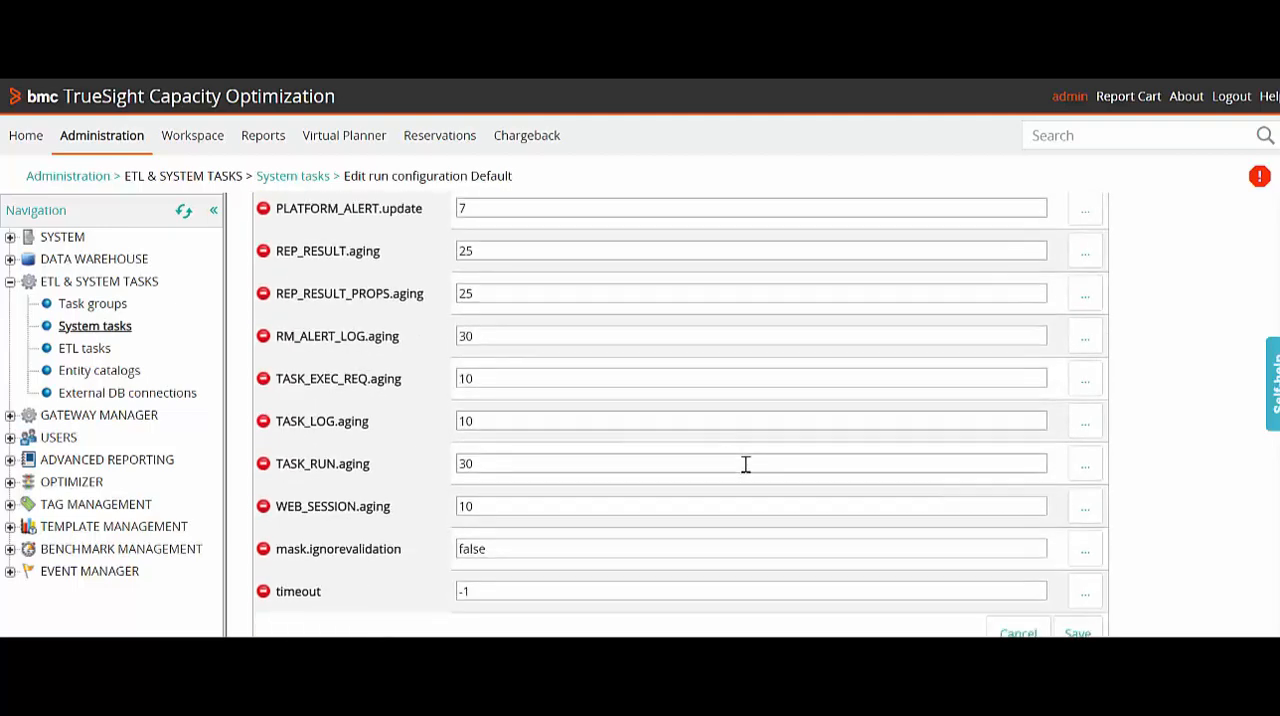
- Enter SYS_DATA_RAW.custom.query as a new property name in the Add new property field
{"action": "scroll", "scroll_direction": "down", "scroll_amount": 3}
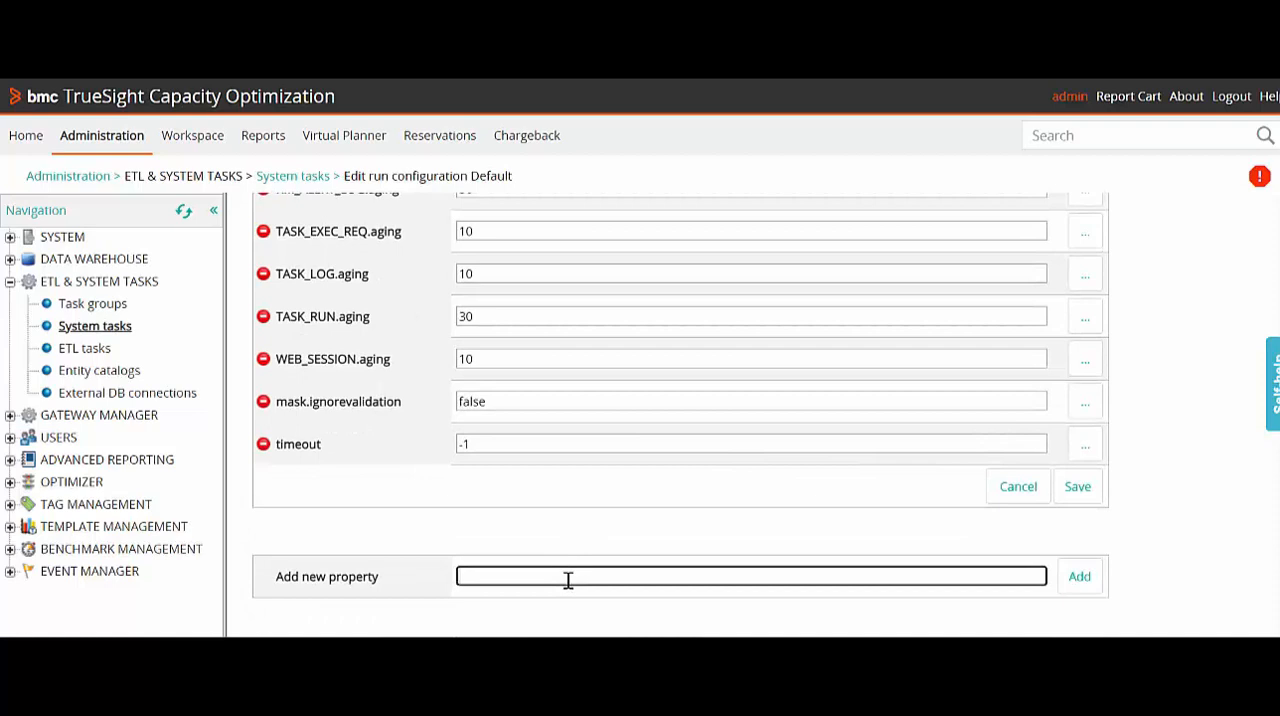
{"action": "type", "text": "SYS_DATA_RAW."}
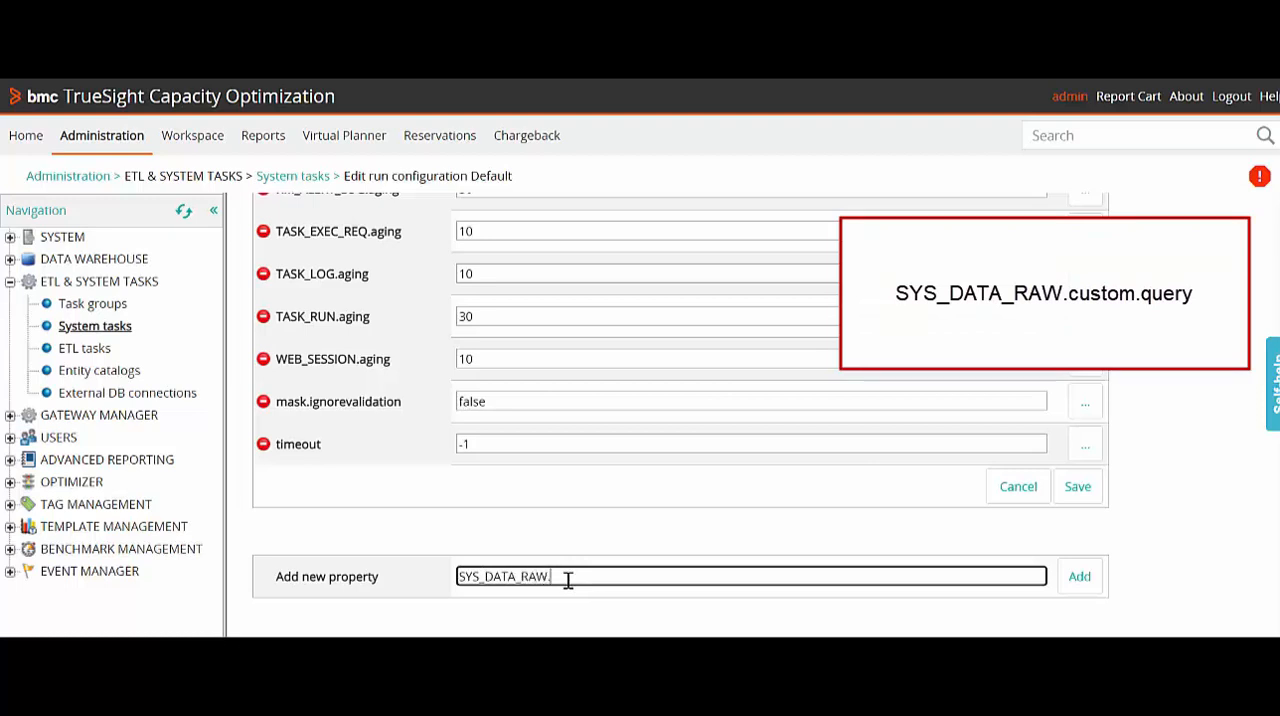
{"action": "type", "text": "custom.que"}
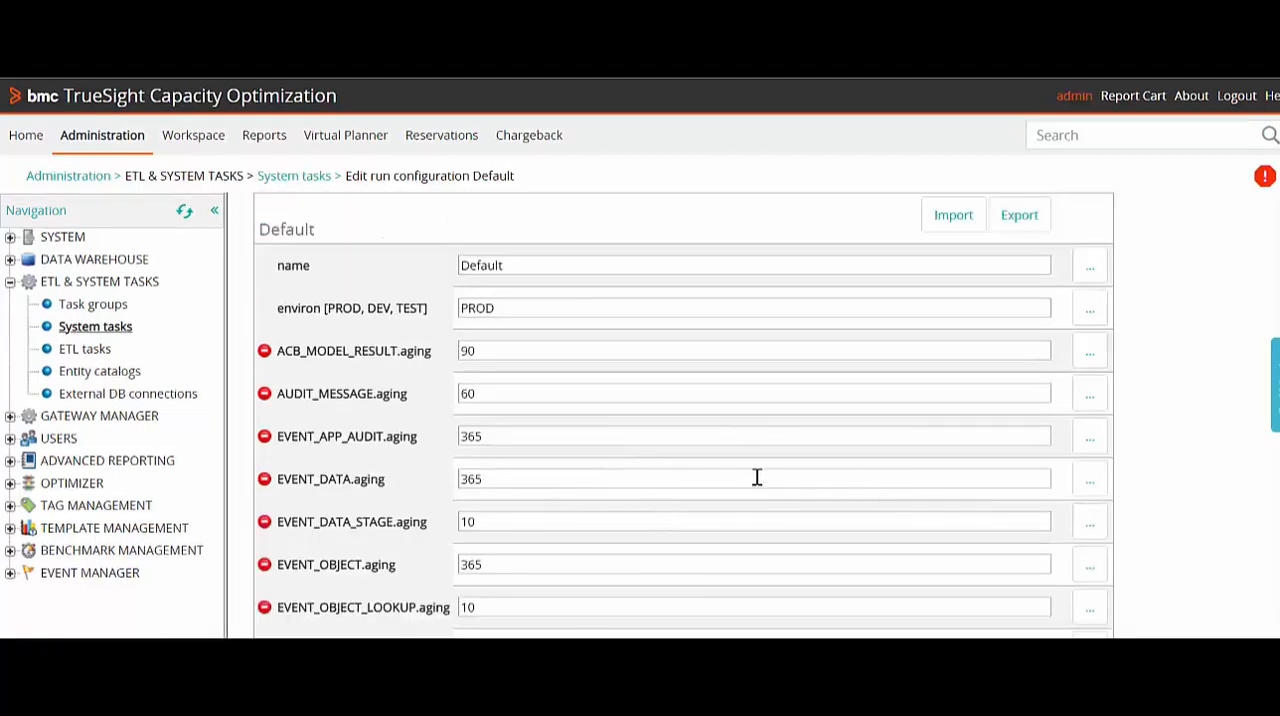
- Set the query value to delete sys_data_raw rows between 1971/01/01 and get_sysdate()-60
{"action": "scroll", "scroll_direction": "down", "scroll_amount": 3}
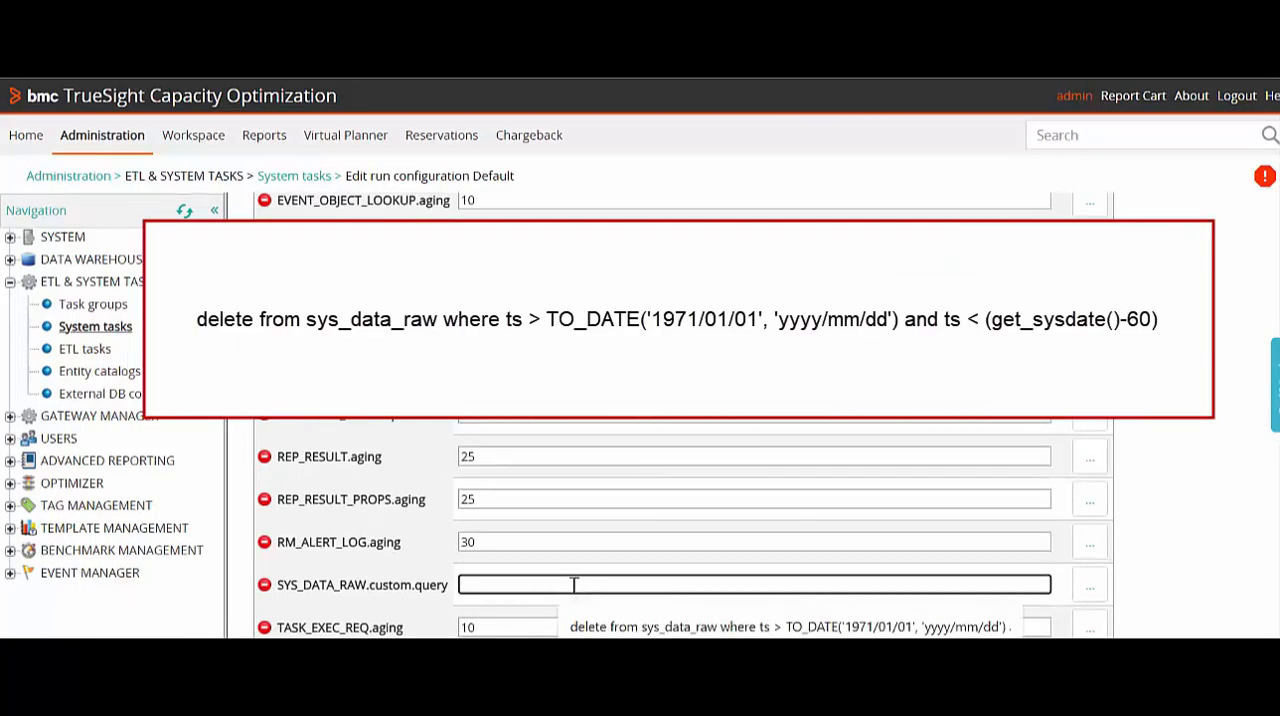
{"action": "type", "text": "delete from sys_data_raw where ts > TO_DATE('1971/01/01', 'yyyy/mm/dd') and ts < (get_sysdate()-60)"}
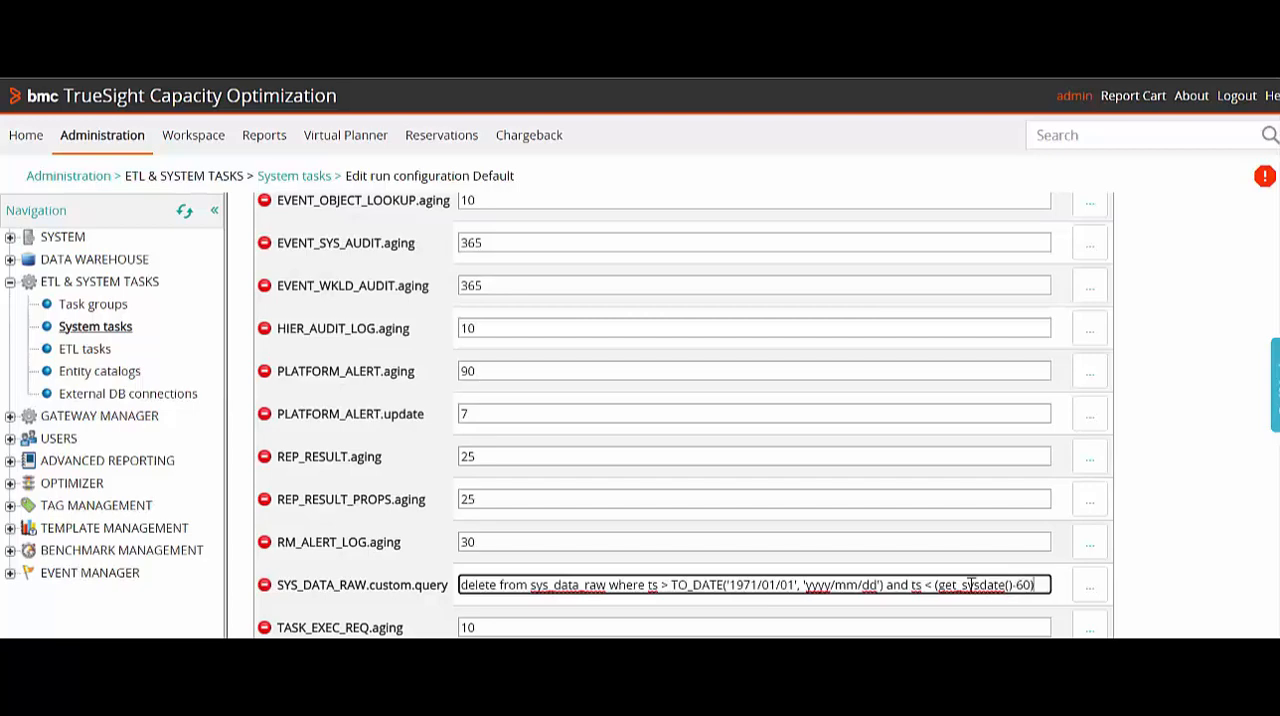
{"action": "scroll", "scroll_direction": "down", "scroll_amount": 3}
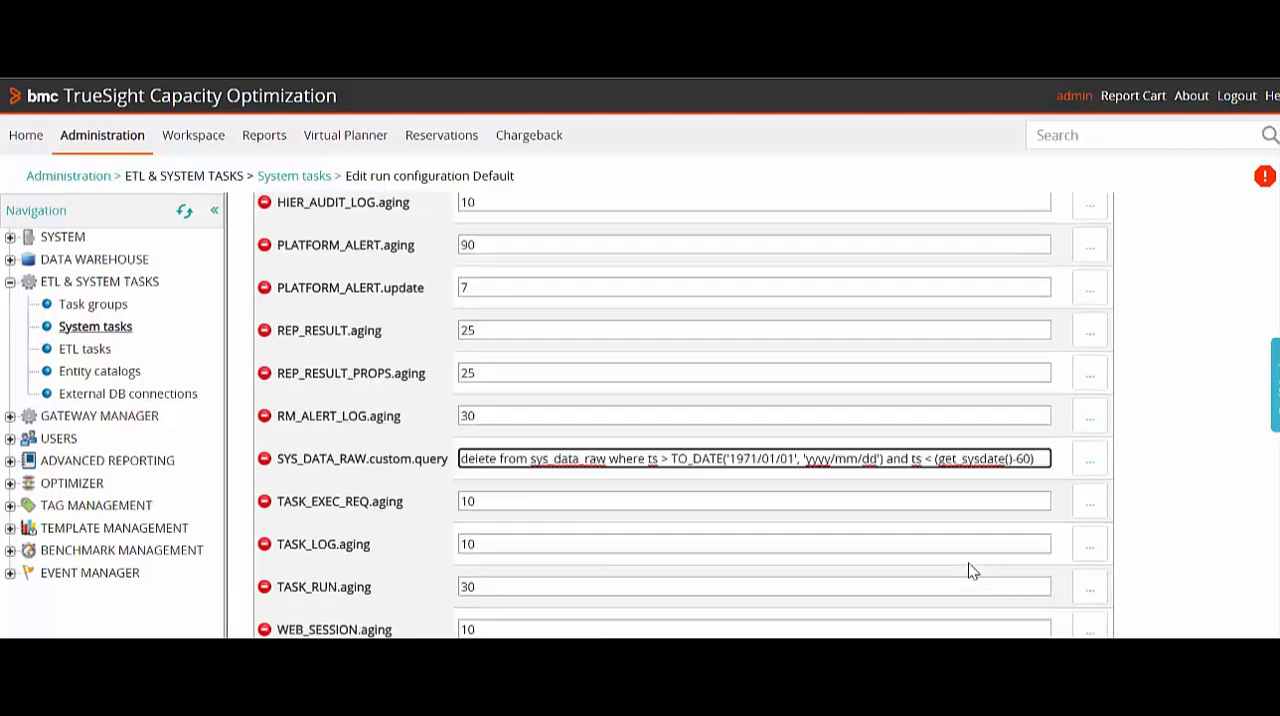
{"action": "scroll", "scroll_direction": "down", "scroll_amount": 3}
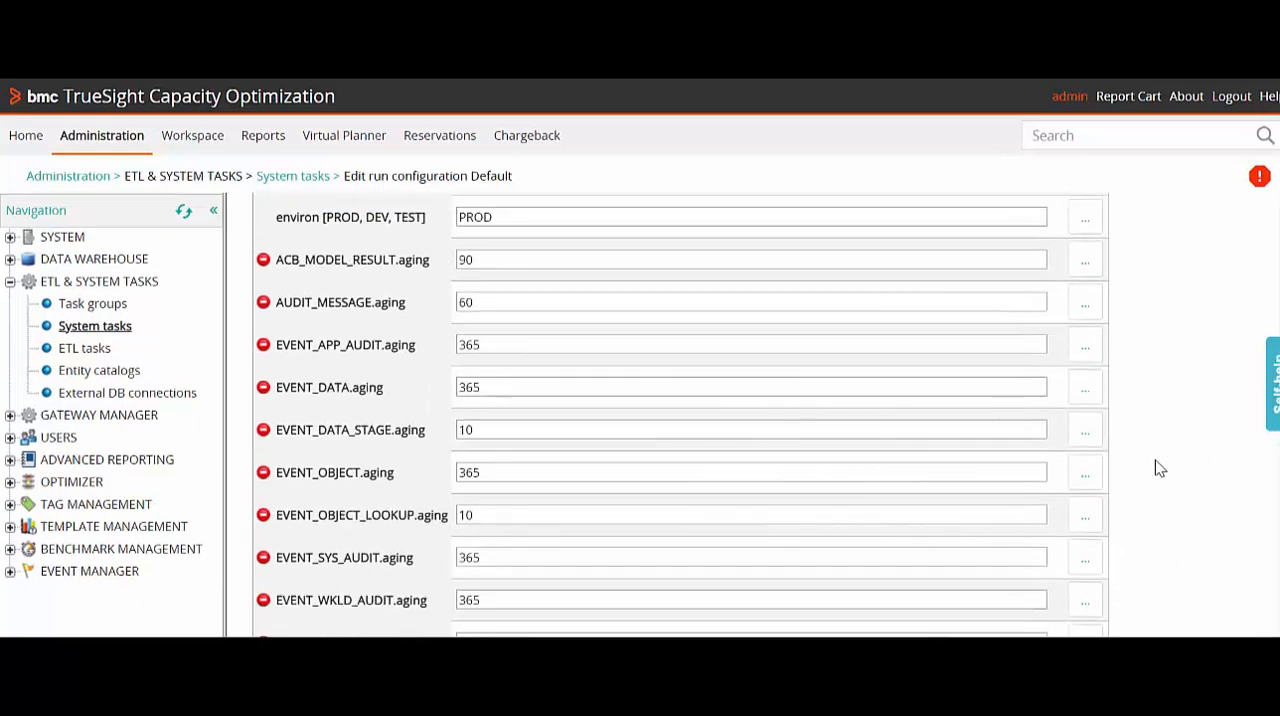
{"action": "mouse_move", "coordinate": [716, 496]}
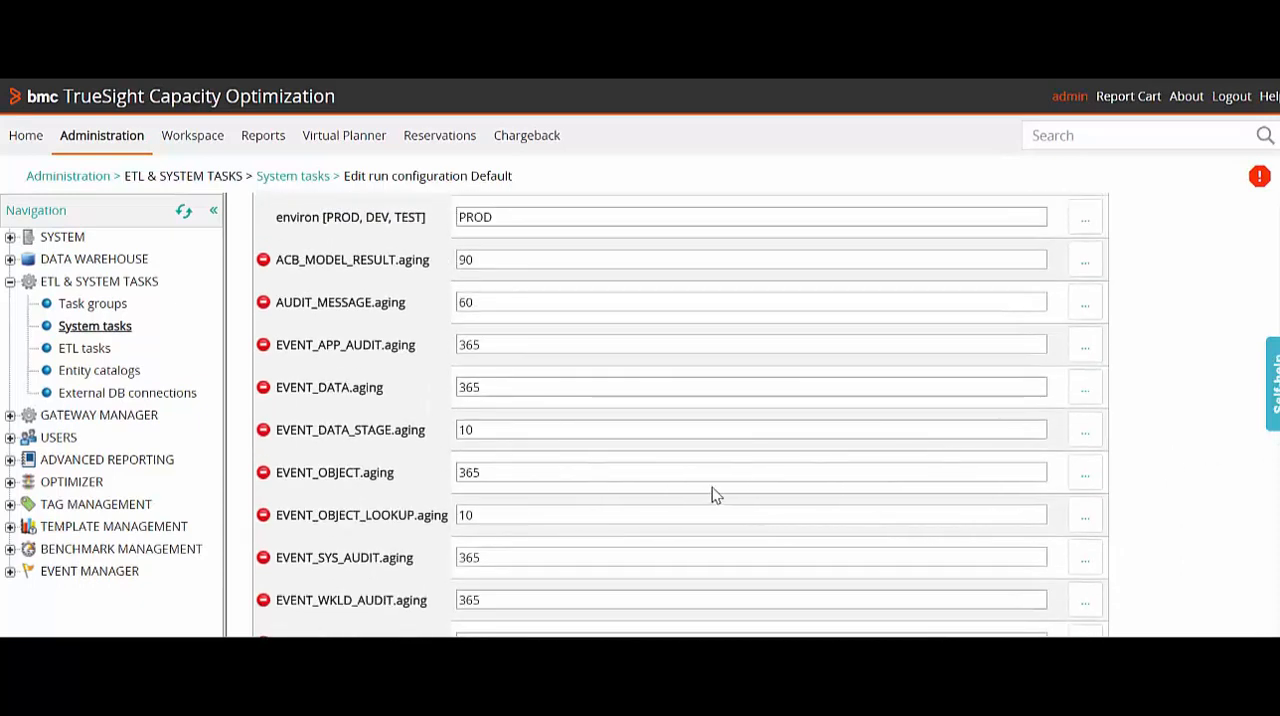
{"action": "mouse_move", "coordinate": [604, 492]}
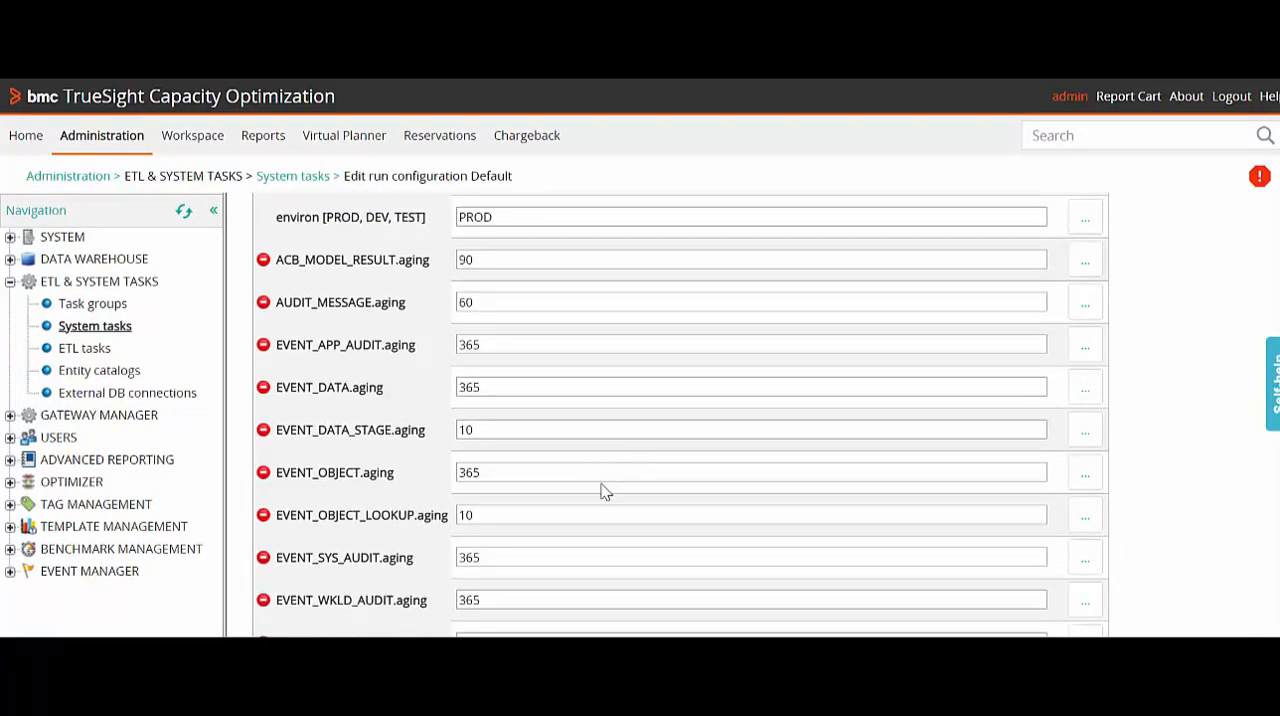
- Add the additional.tables property and replace #INSERT VALUE# with SYS_DATA_RAW
{"action": "scroll", "scroll_direction": "down", "scroll_amount": 3}
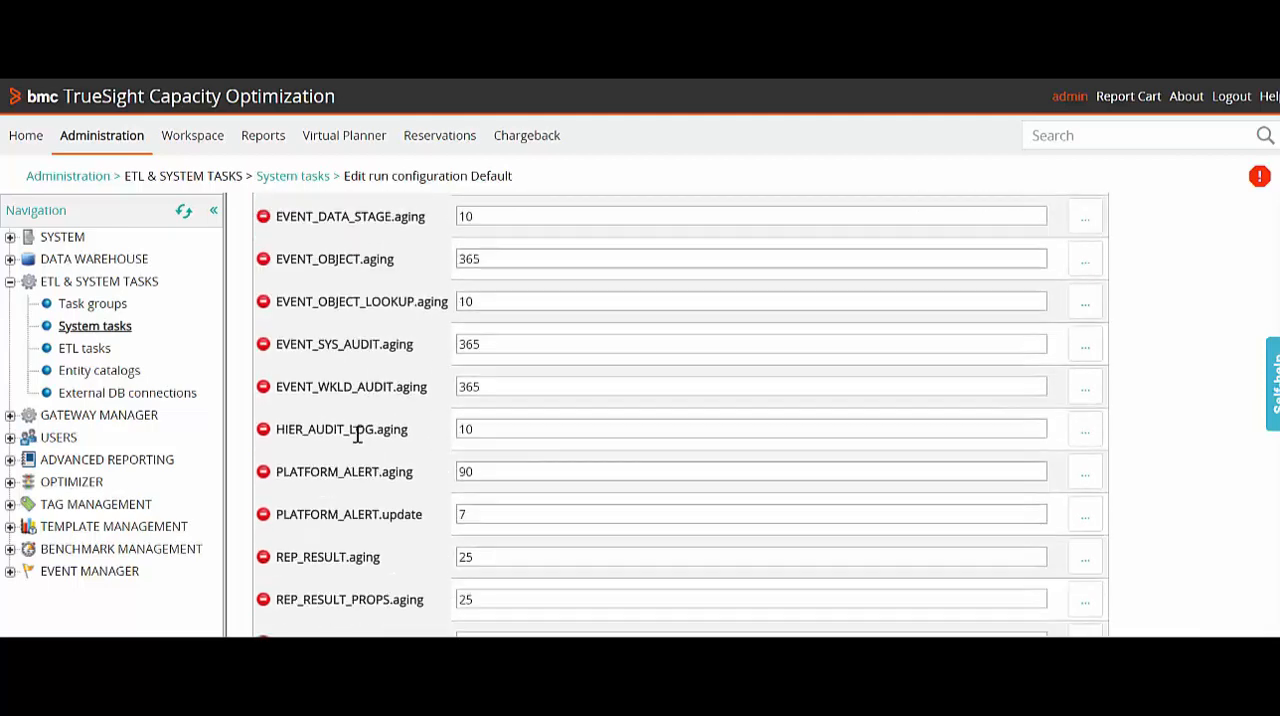
{"action": "scroll", "scroll_direction": "down", "scroll_amount": 3}
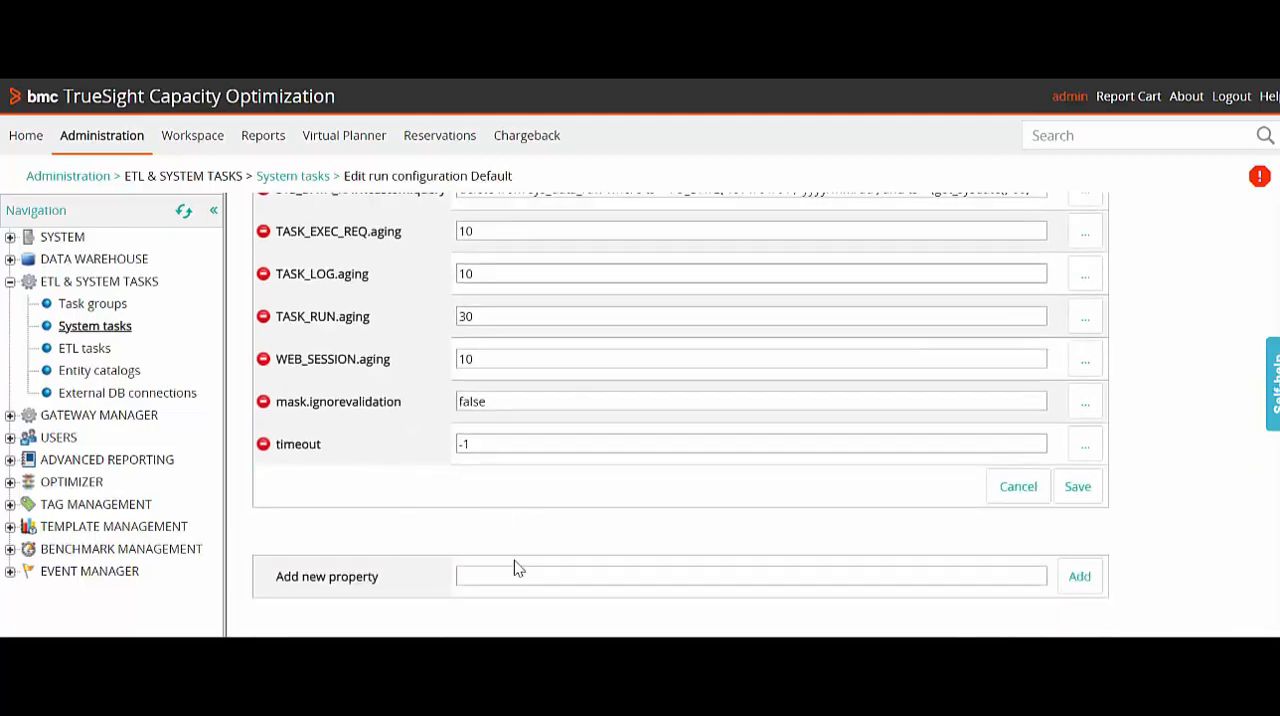
{"action": "left_click", "coordinate": [748, 576]}
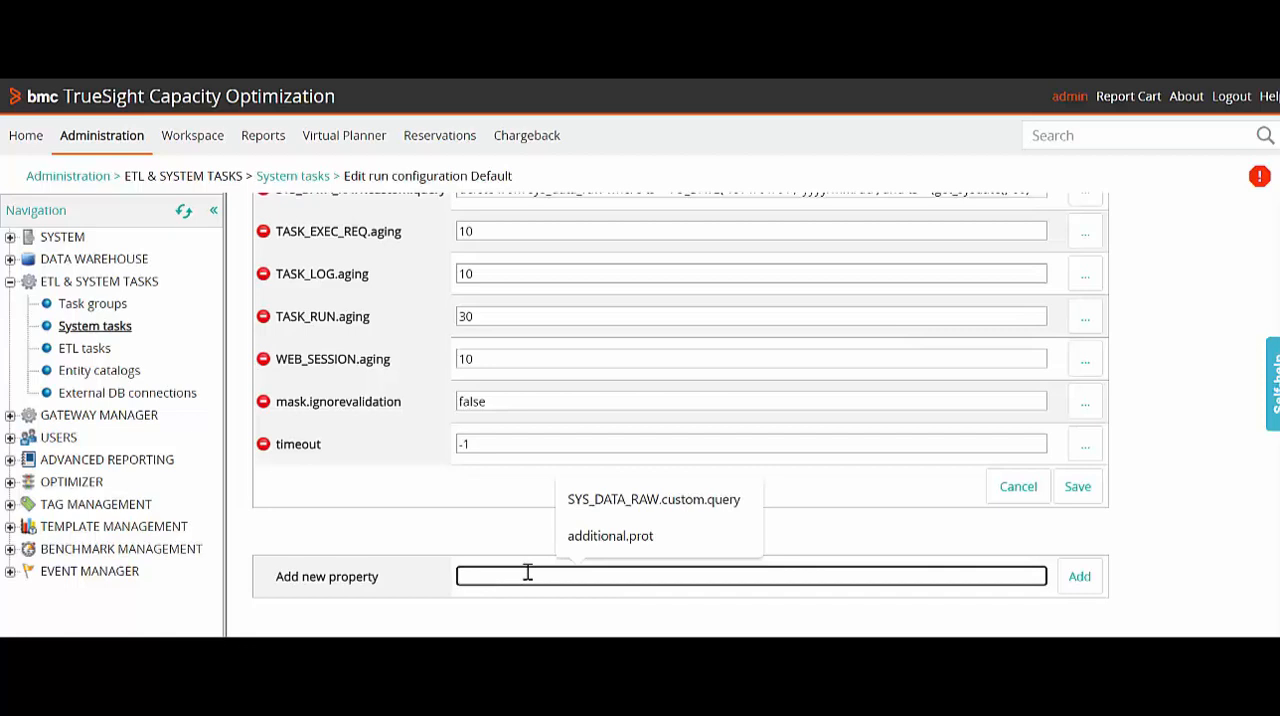
{"action": "type", "text": "addition"}
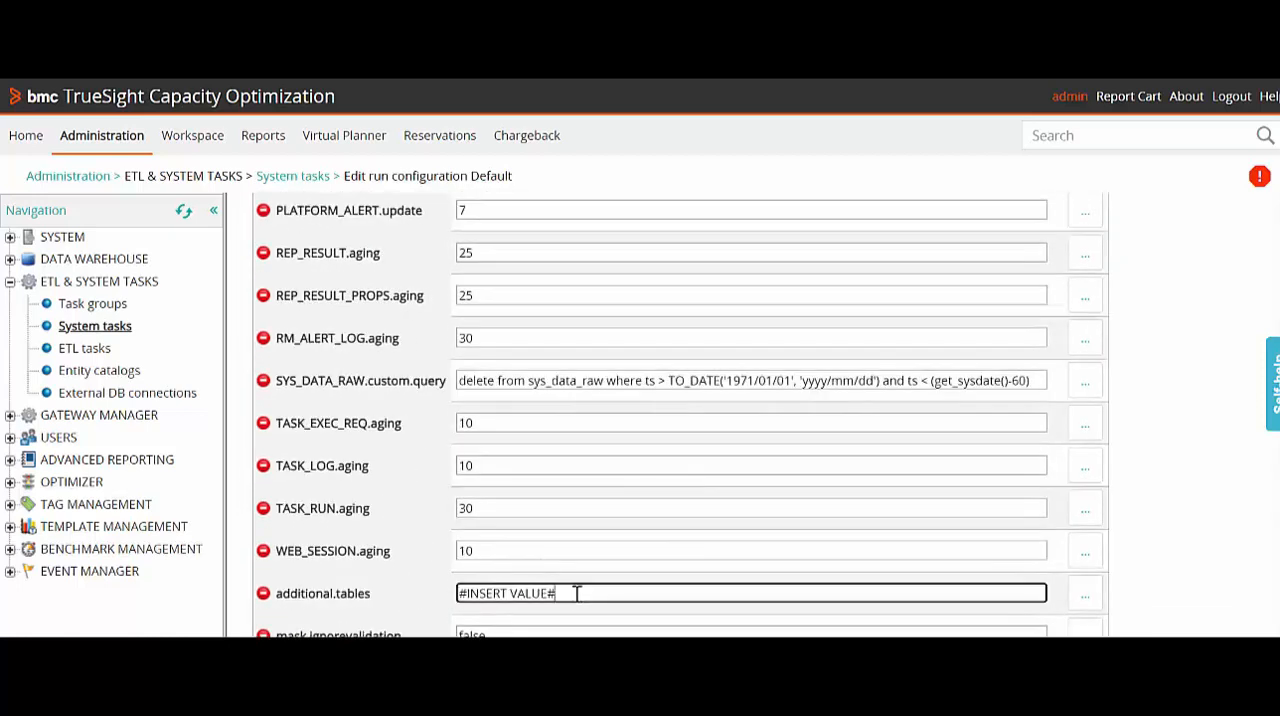
{"action": "type", "text": "s"}
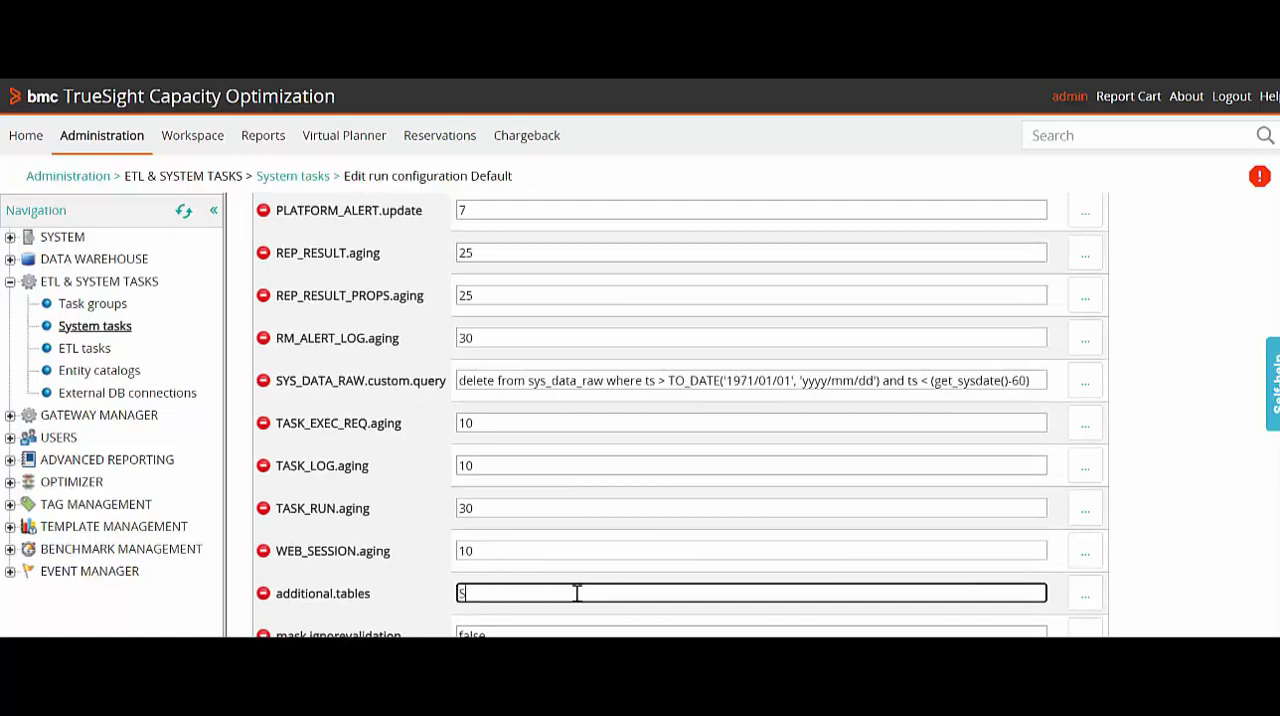
{"action": "type", "text": "YS_DATA"}
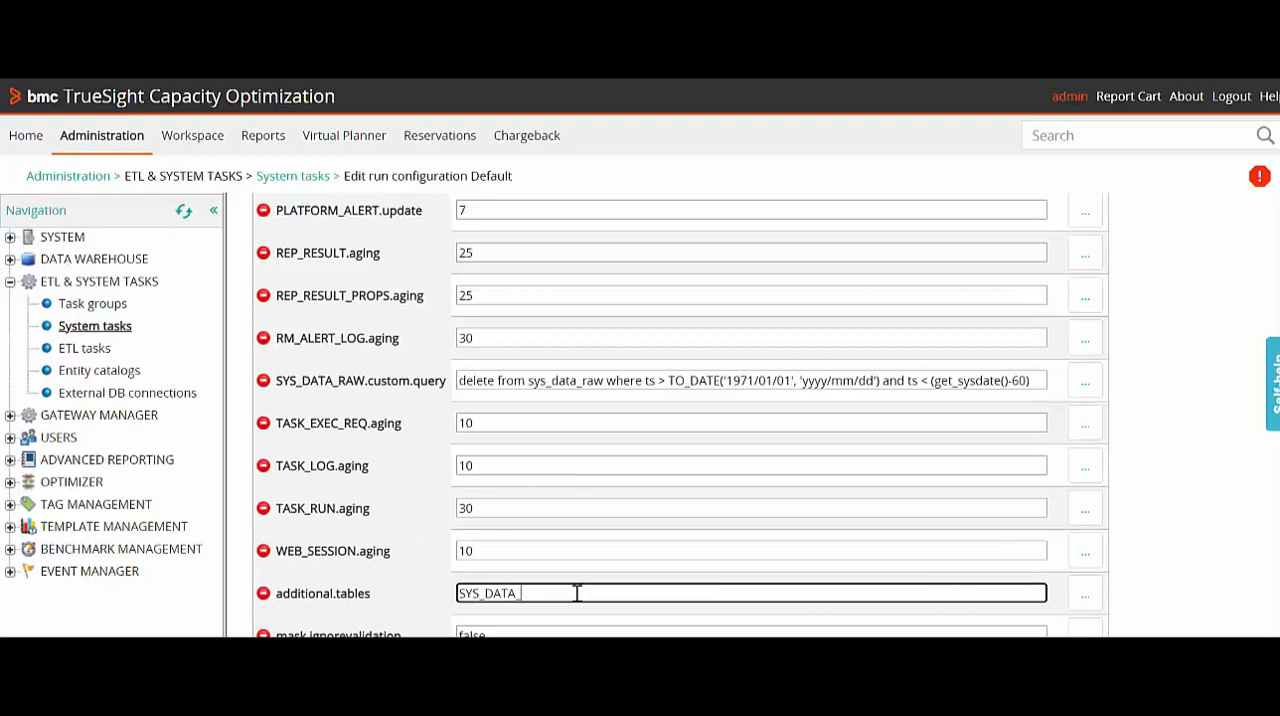
{"action": "type", "text": "_RAW"}
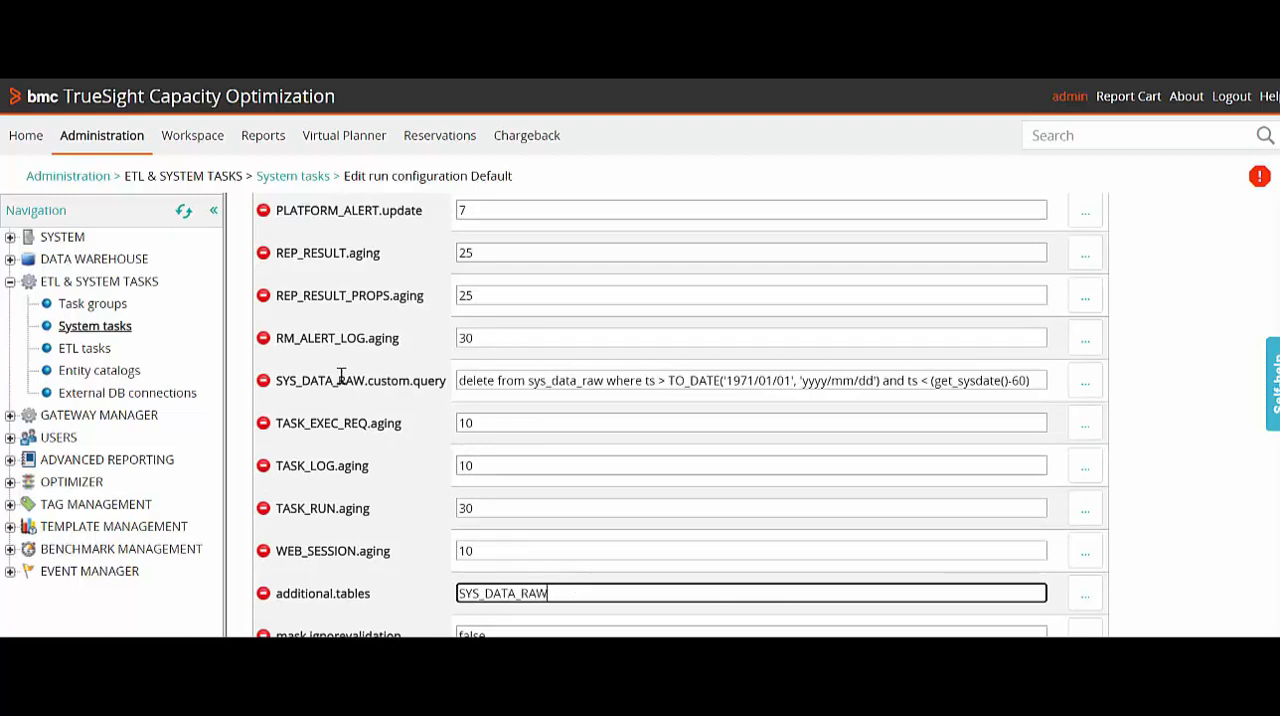
{"action": "scroll", "scroll_direction": "down", "scroll_amount": 3}
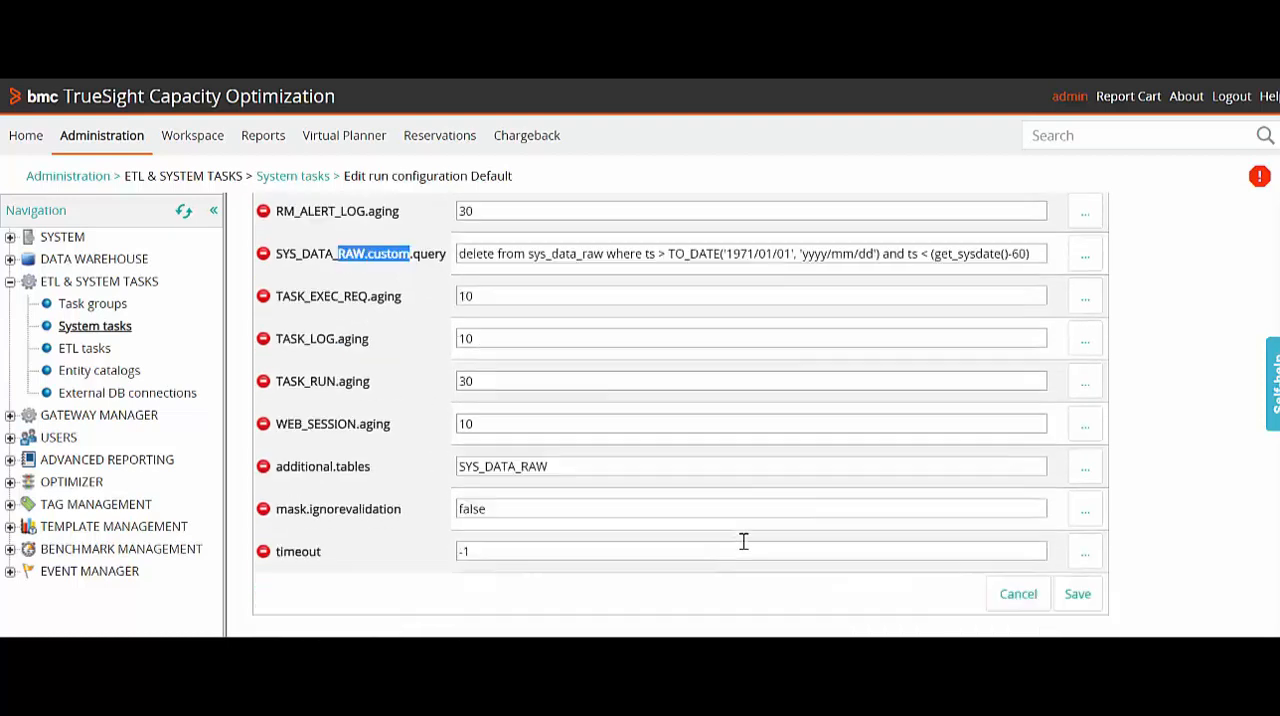
{"action": "scroll", "scroll_direction": "down", "scroll_amount": 3}
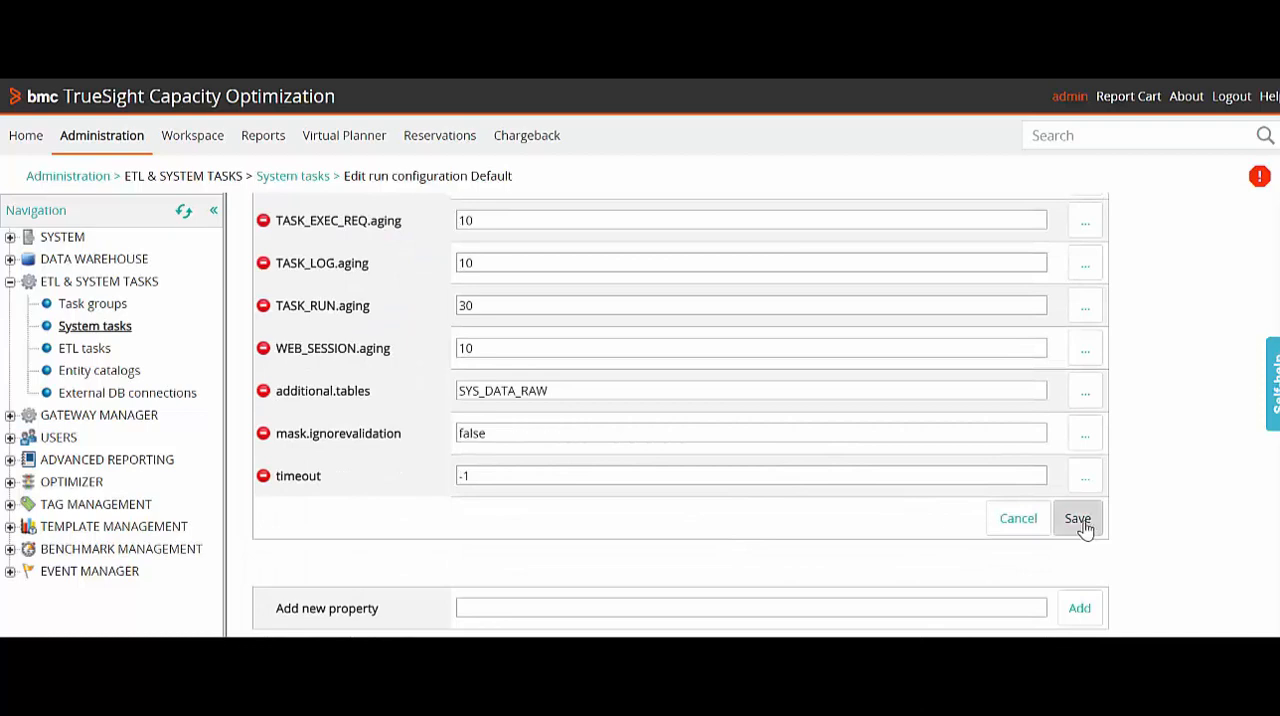
- Save the run configuration, returning to the Database Cleaner task page
{"action": "left_click", "coordinate": [1076, 518]}
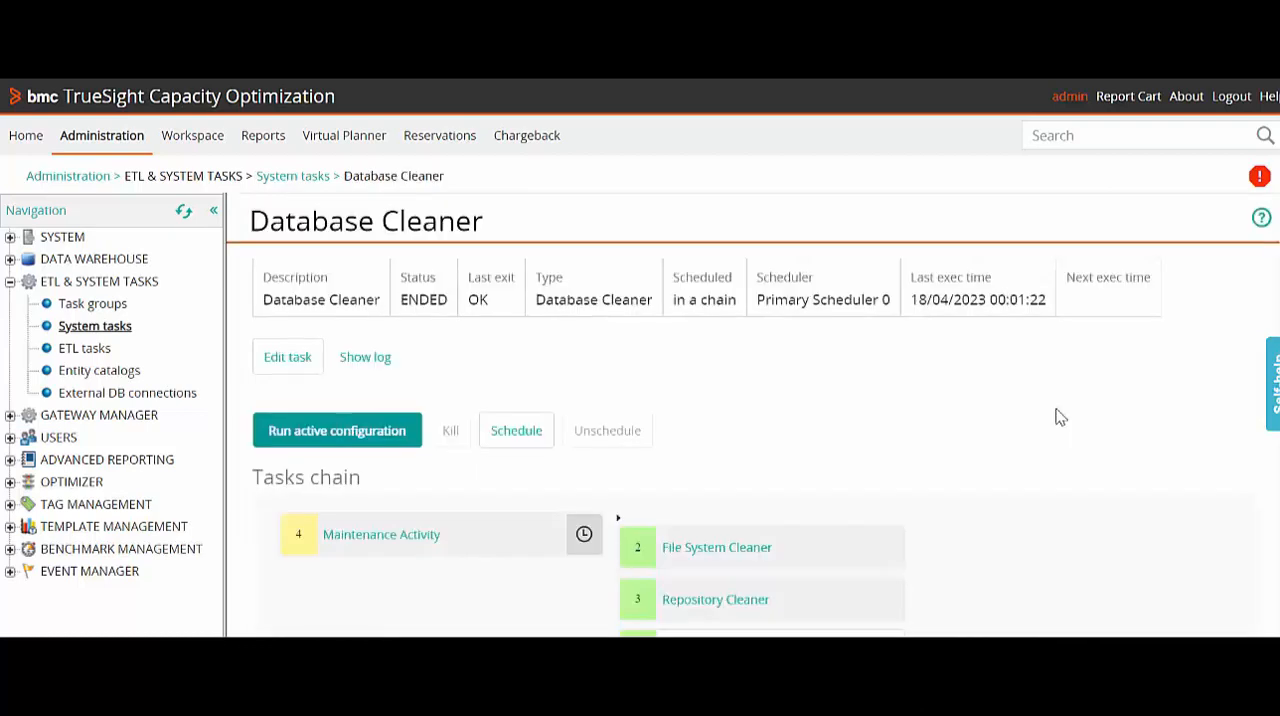
{"action": "mouse_move", "coordinate": [1092, 478]}
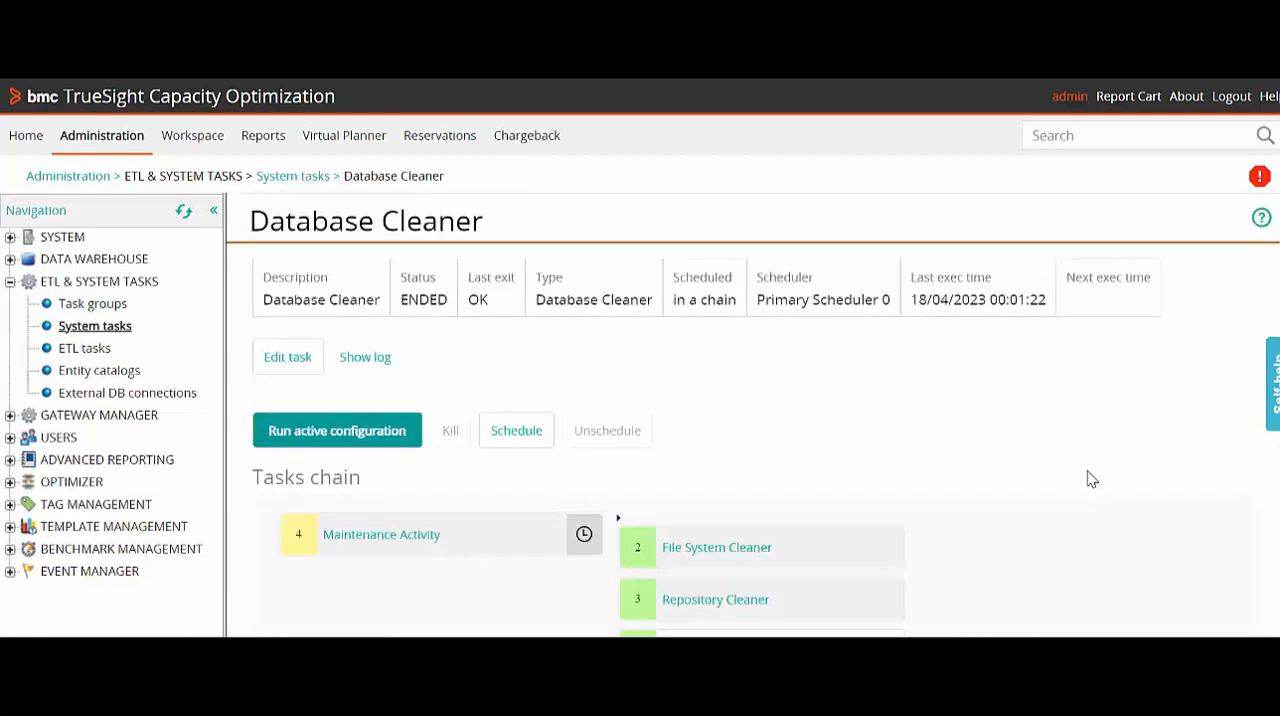